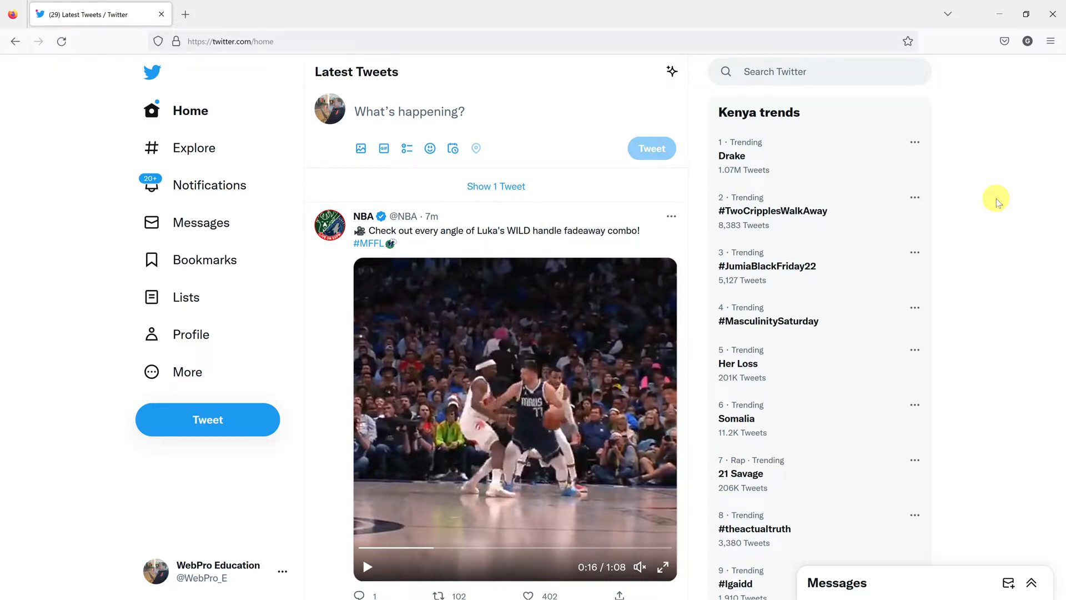
# - From the Latest Tweets sparkle menu, go to 'View content preferences'
pyautogui.click(529, 596)
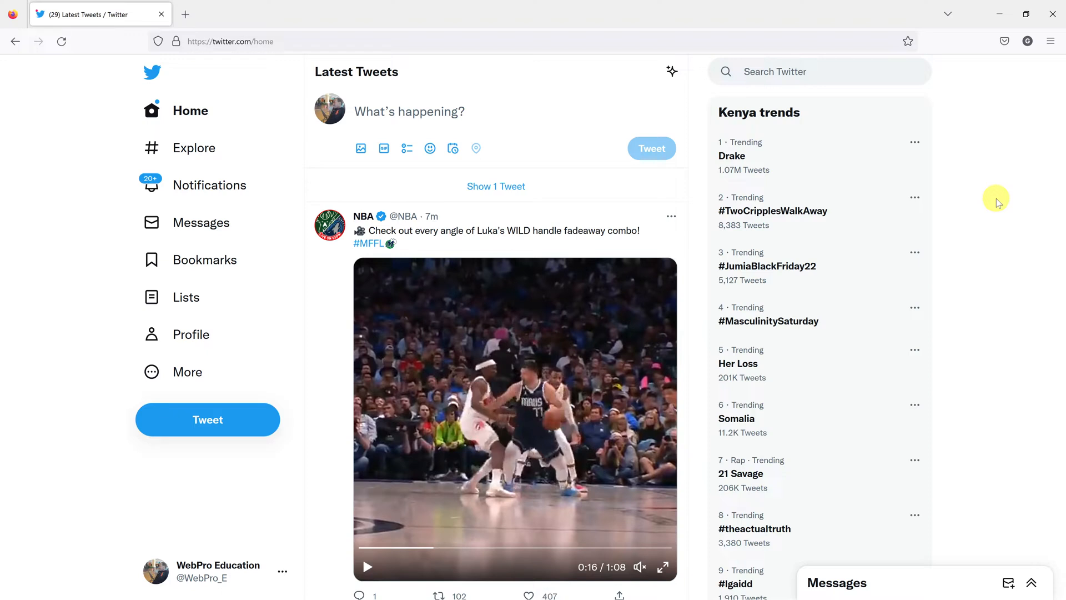
pyautogui.moveTo(1000, 276)
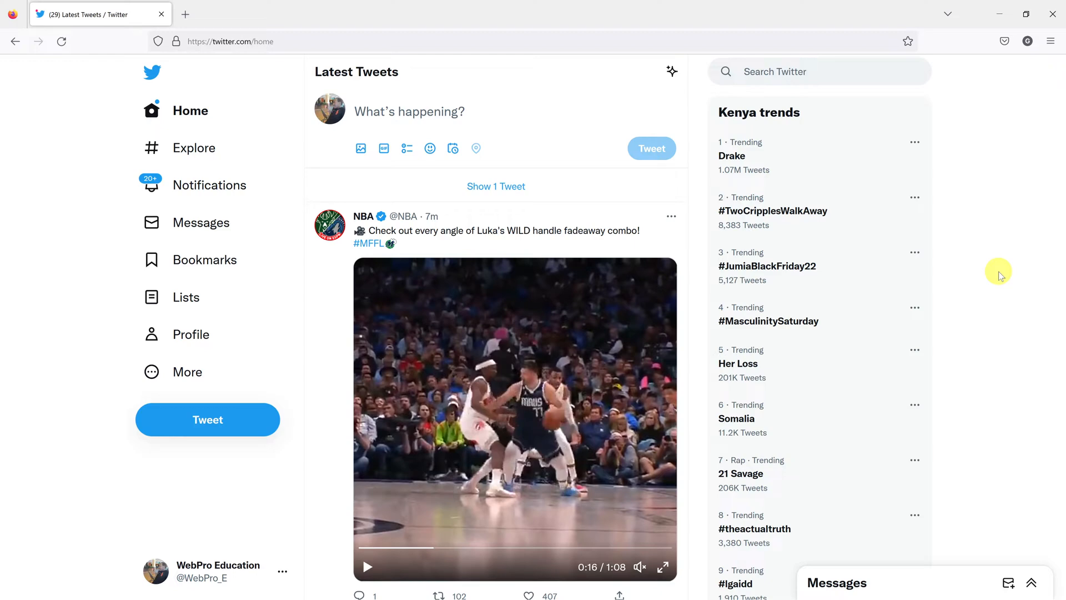
pyautogui.click(528, 595)
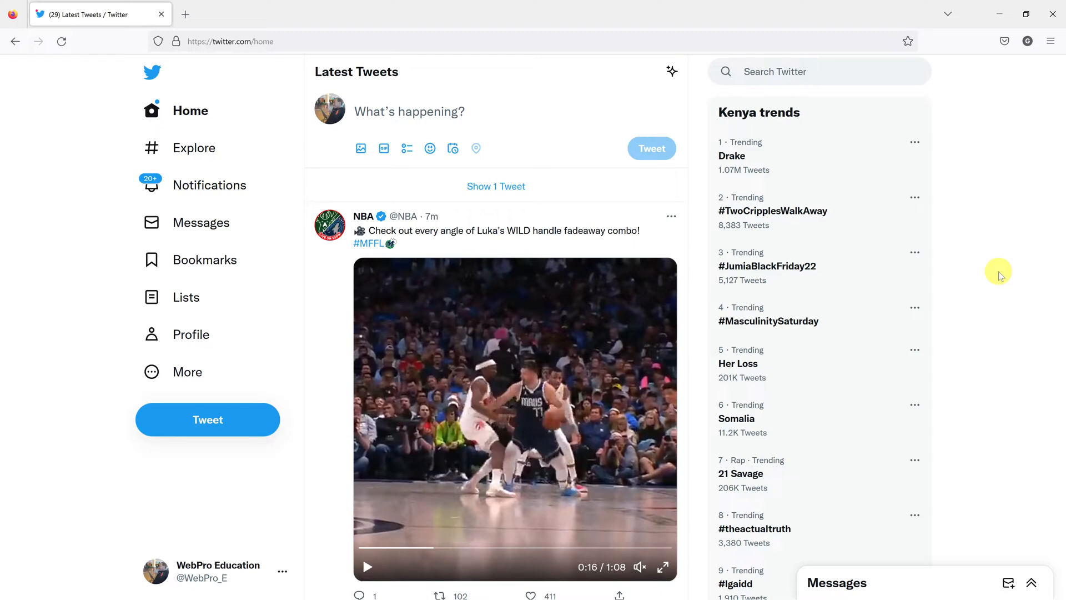
pyautogui.click(530, 595)
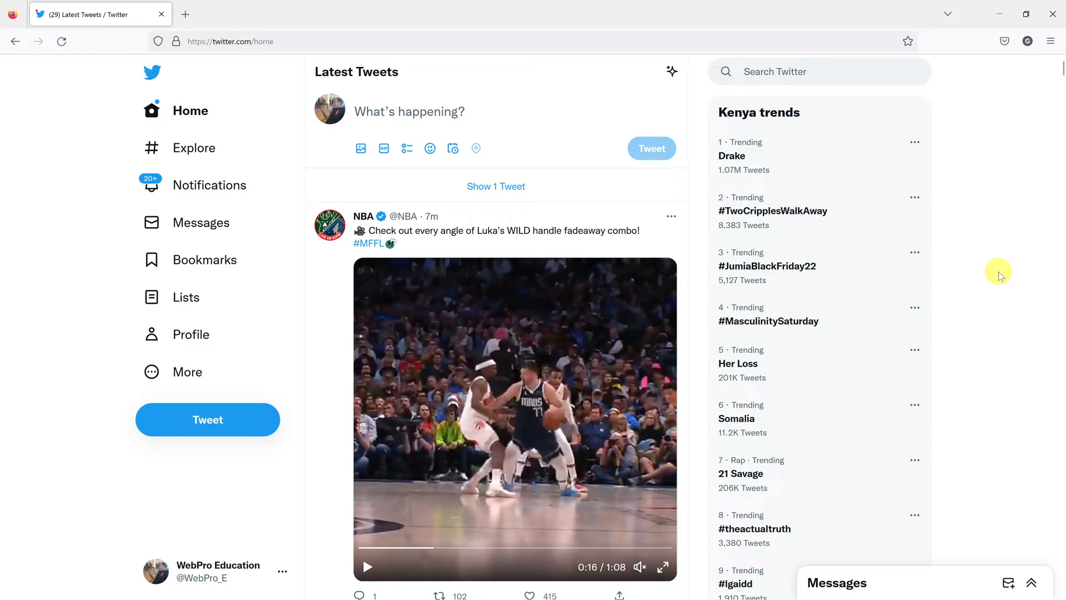
pyautogui.moveTo(1000, 320)
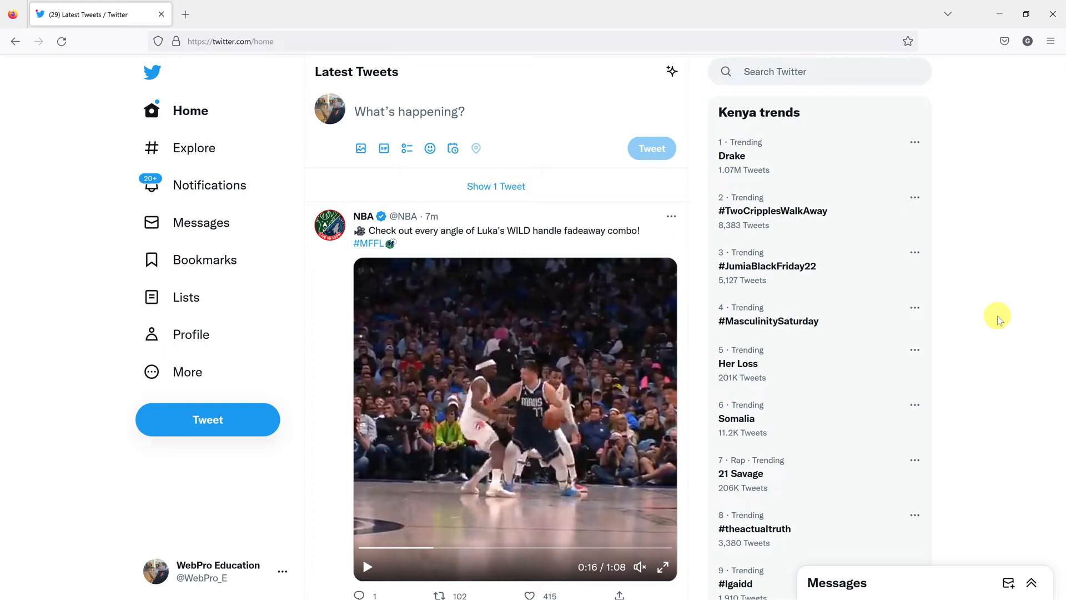
pyautogui.moveTo(672, 71)
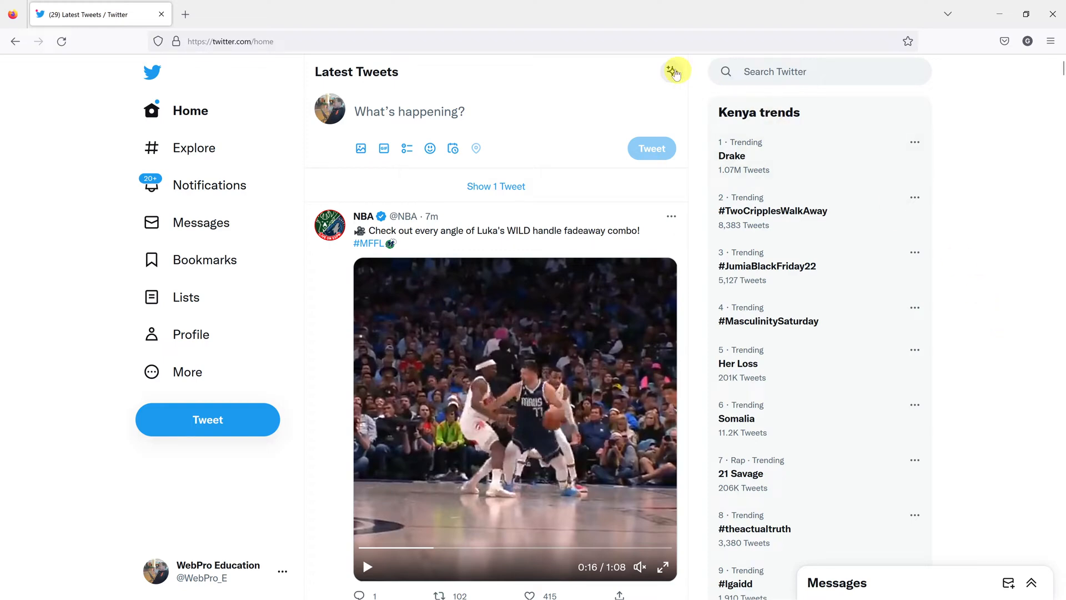
pyautogui.moveTo(388, 78)
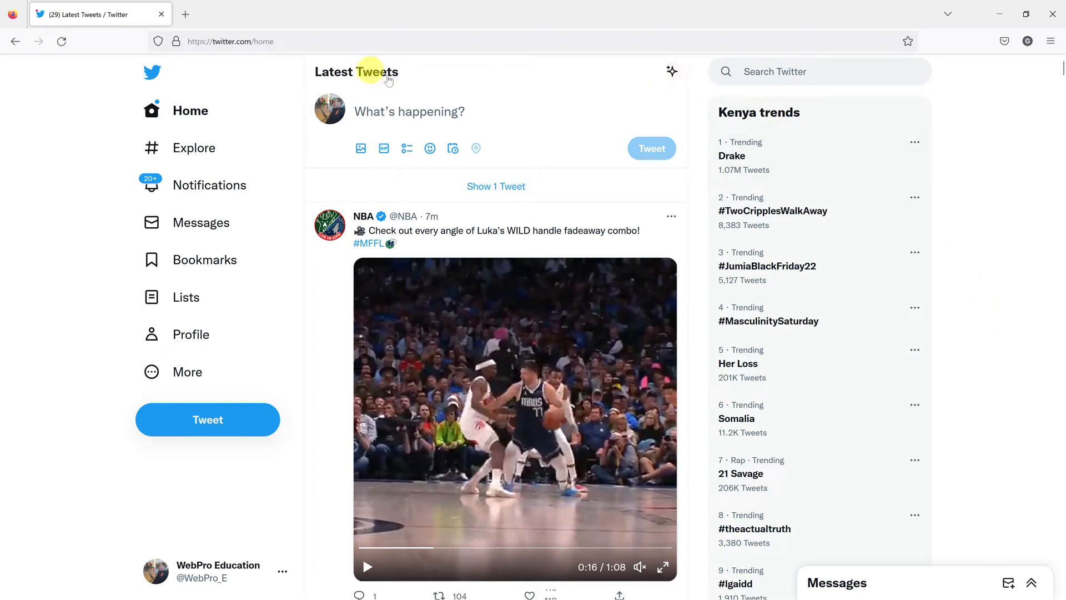
pyautogui.moveTo(673, 71)
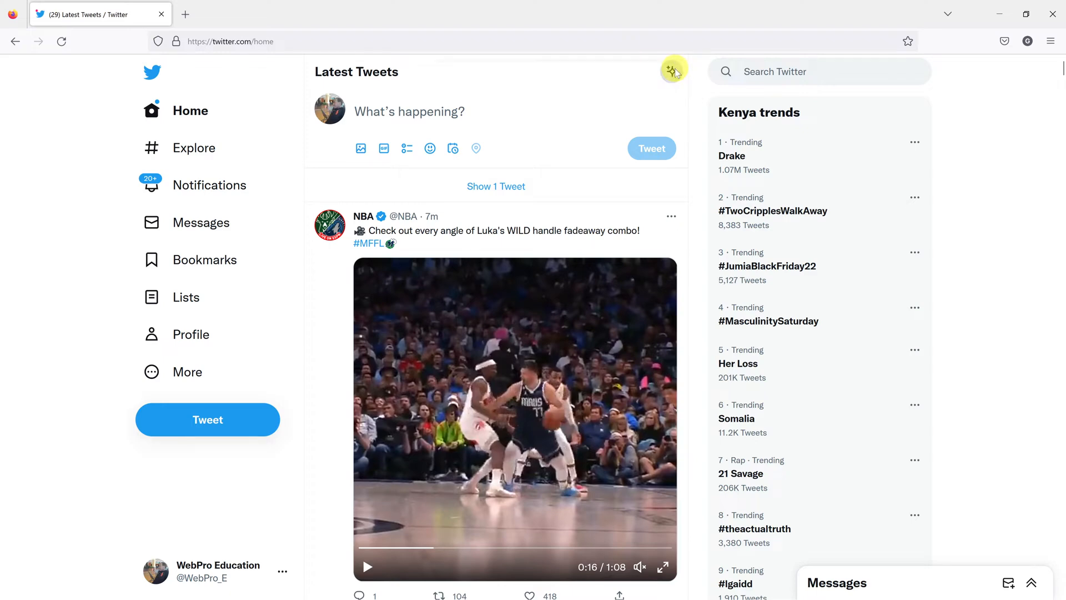
pyautogui.click(673, 70)
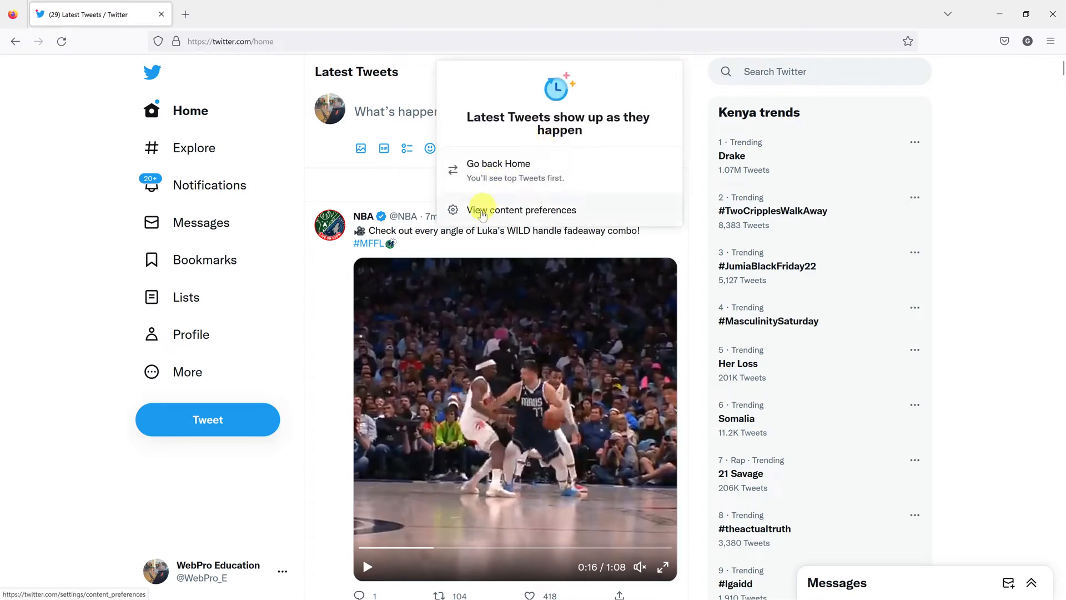
pyautogui.moveTo(589, 214)
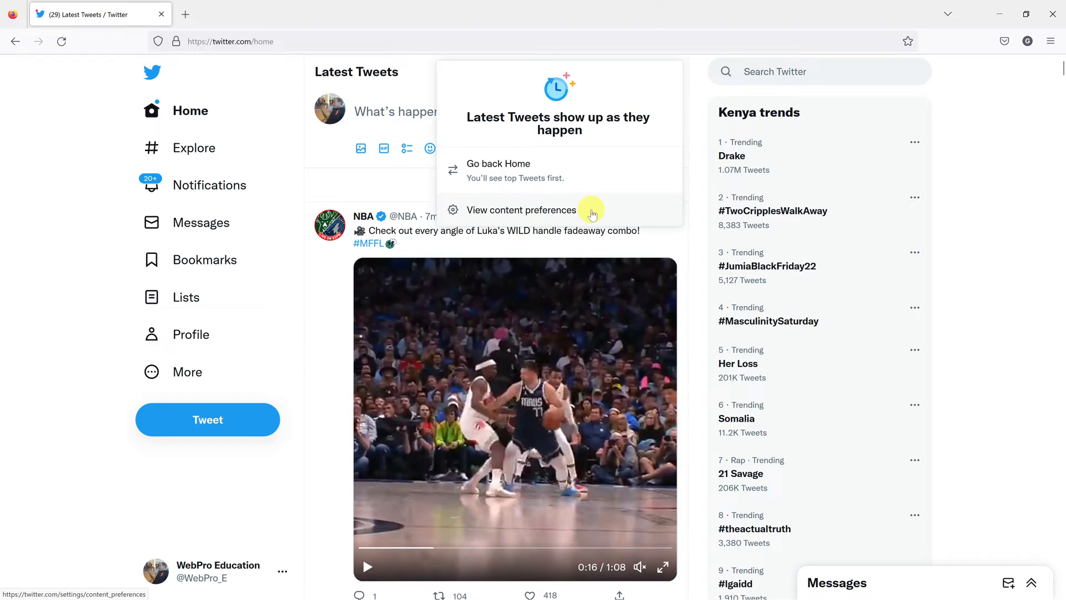
pyautogui.click(522, 210)
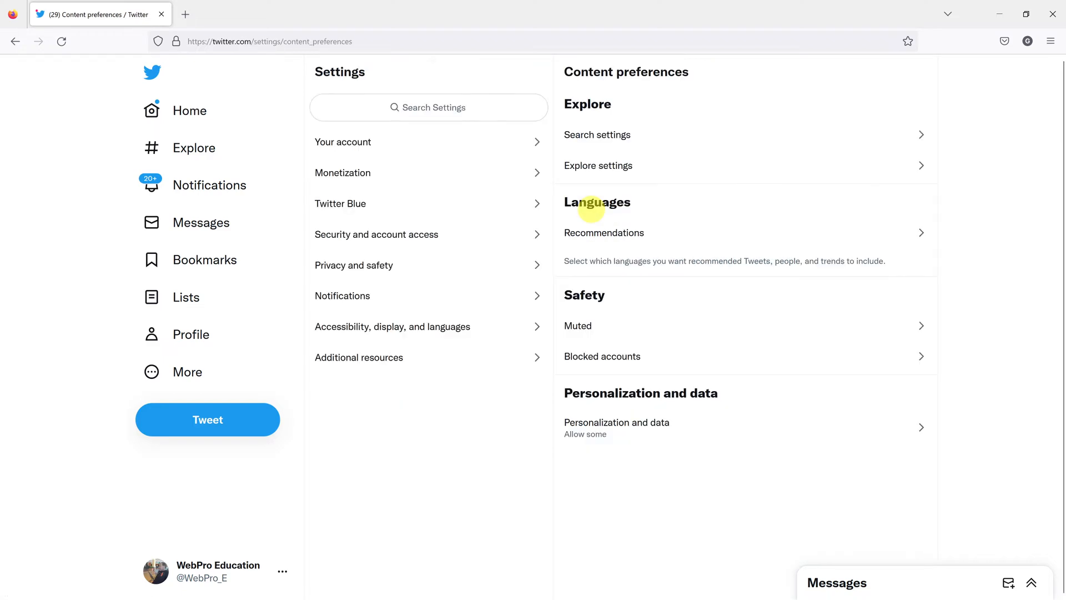
pyautogui.moveTo(587, 142)
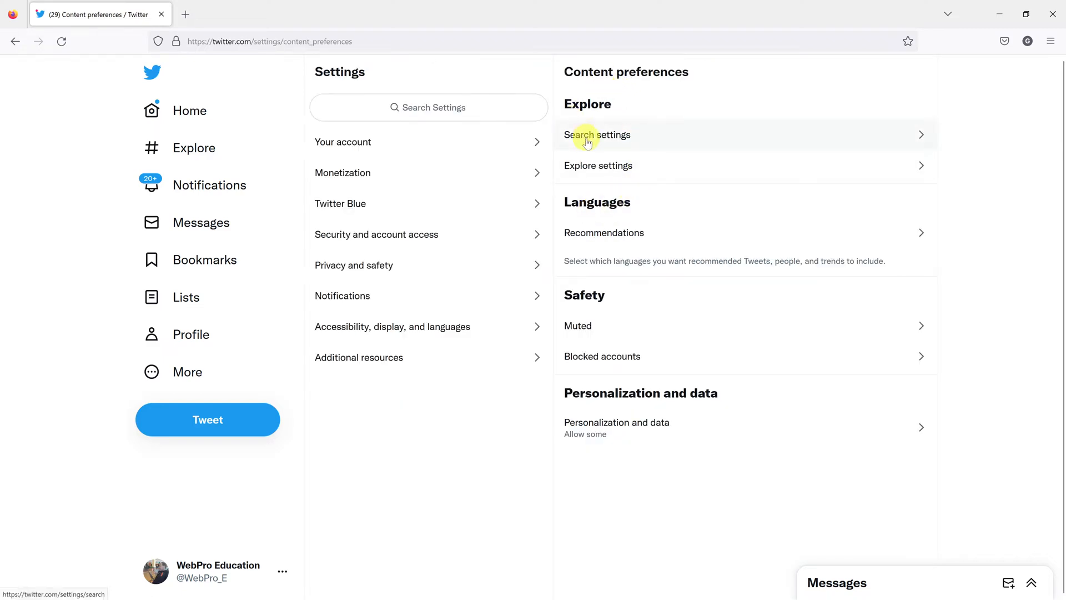
pyautogui.moveTo(904, 138)
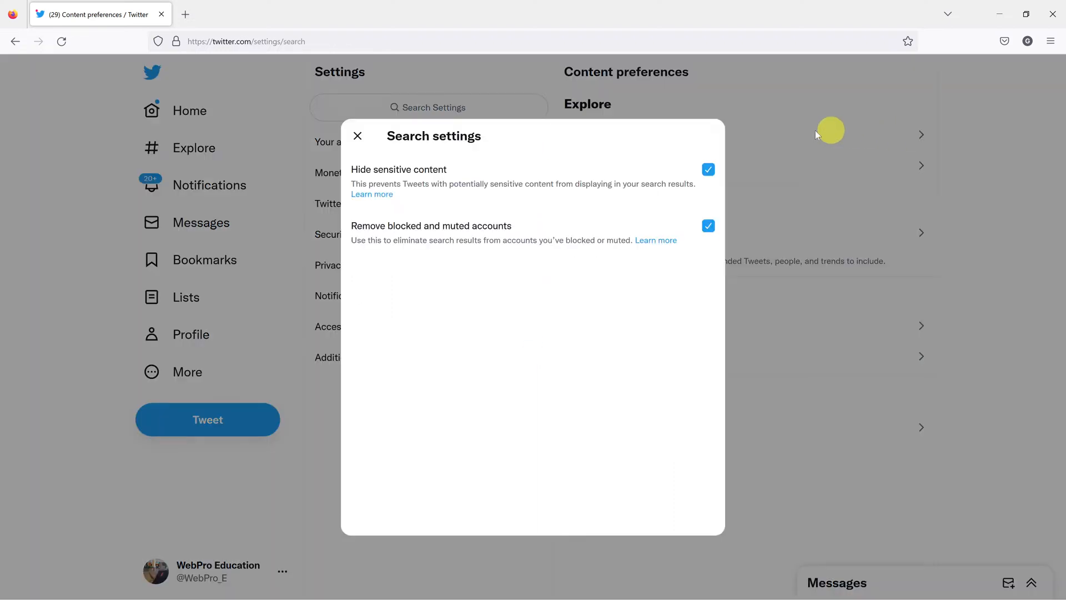
pyautogui.moveTo(428, 185)
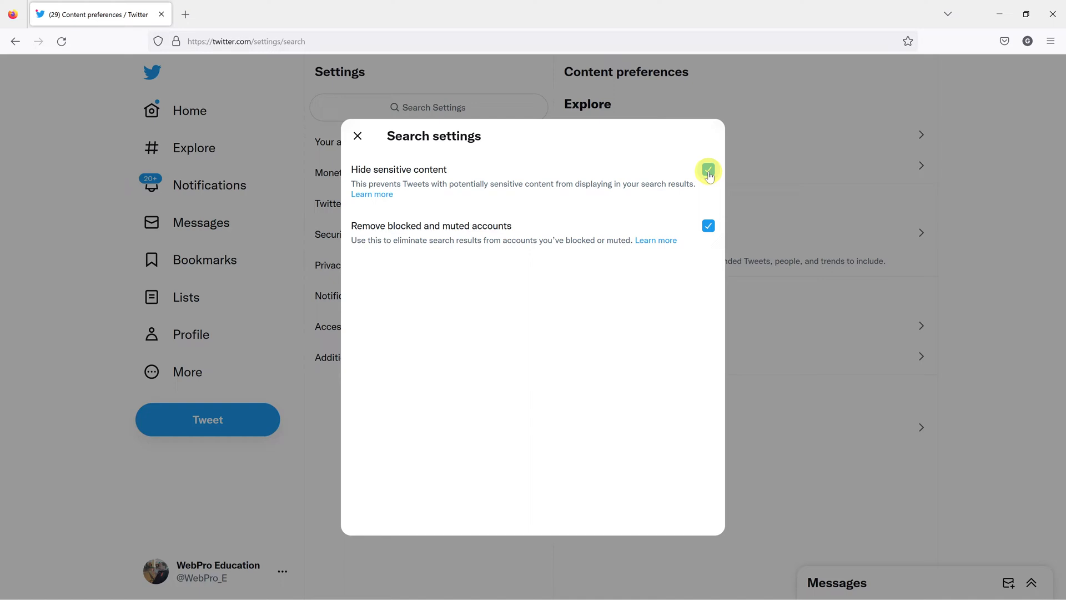
# - Uncheck 'Hide sensitive content' in Search settings, confirm the update, and return to Home
pyautogui.click(707, 169)
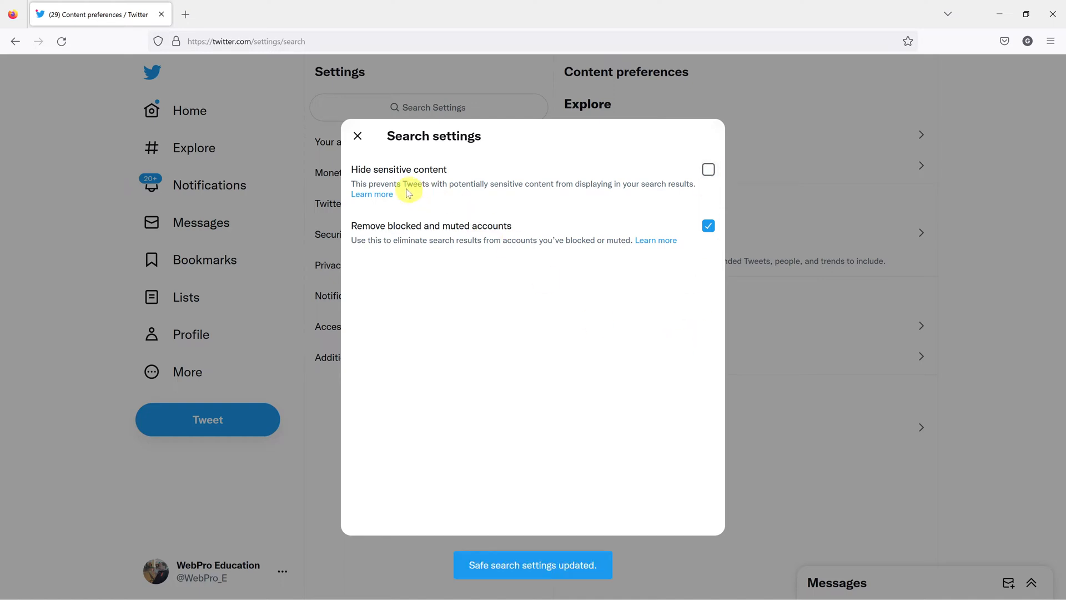
pyautogui.click(357, 135)
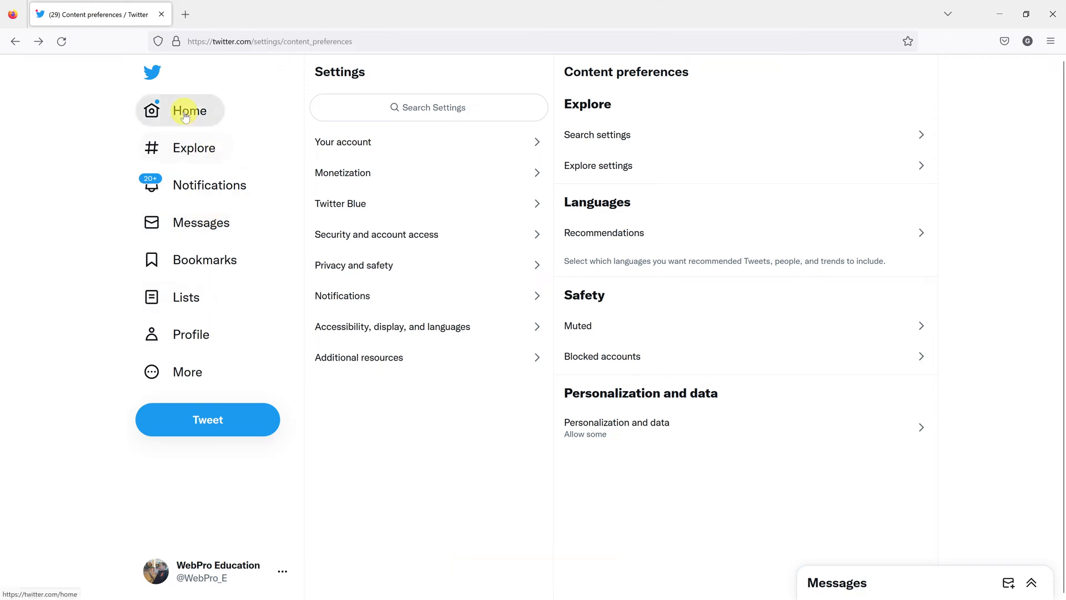
pyautogui.click(190, 110)
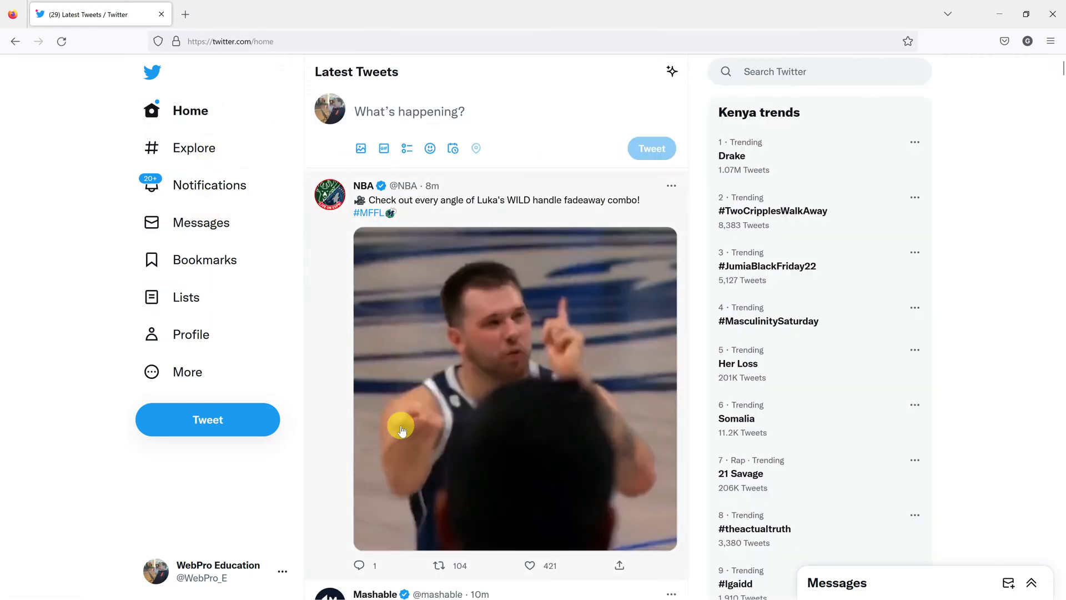